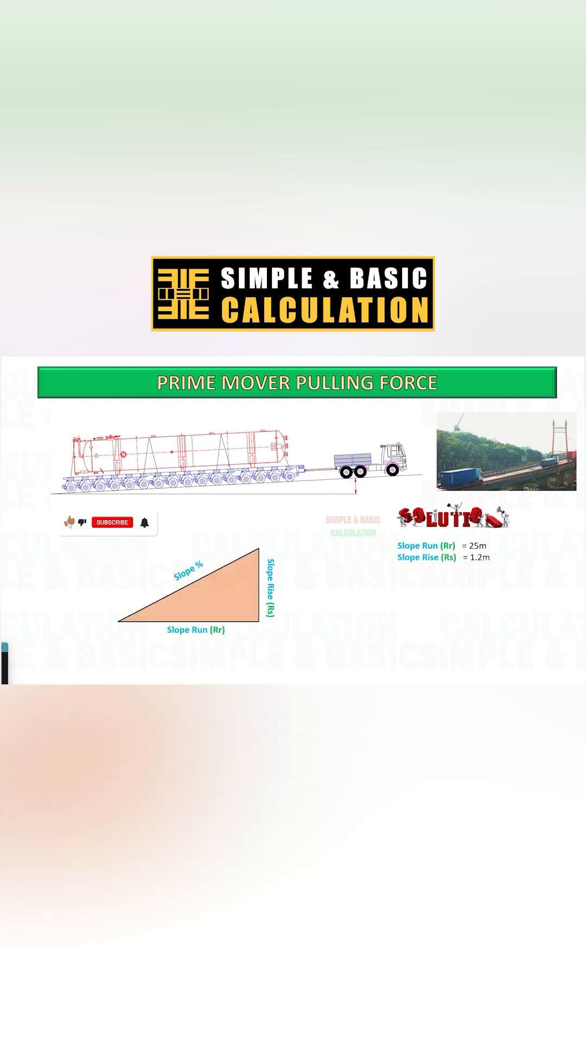
pyautogui.click(112, 522)
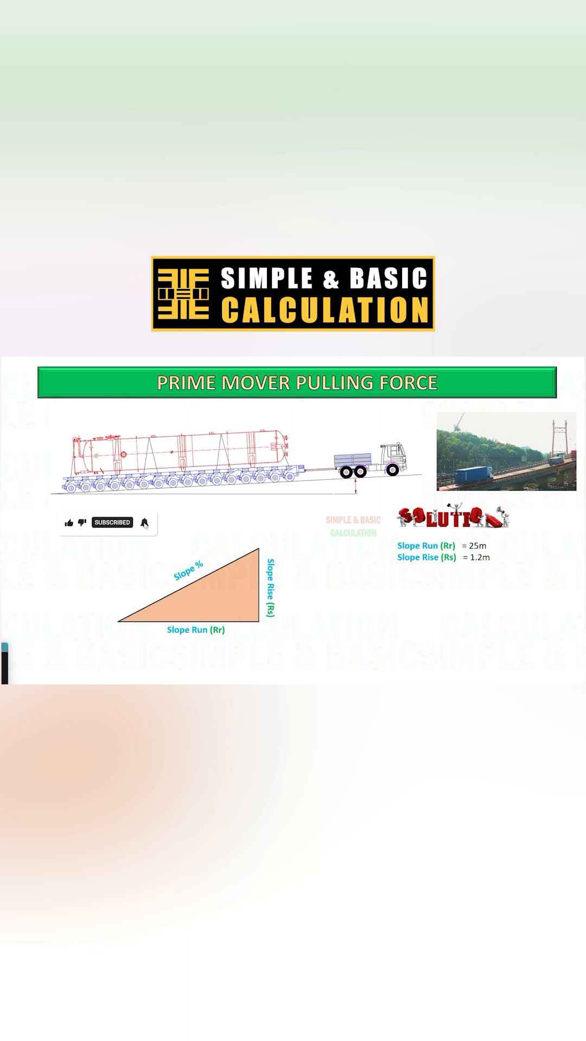